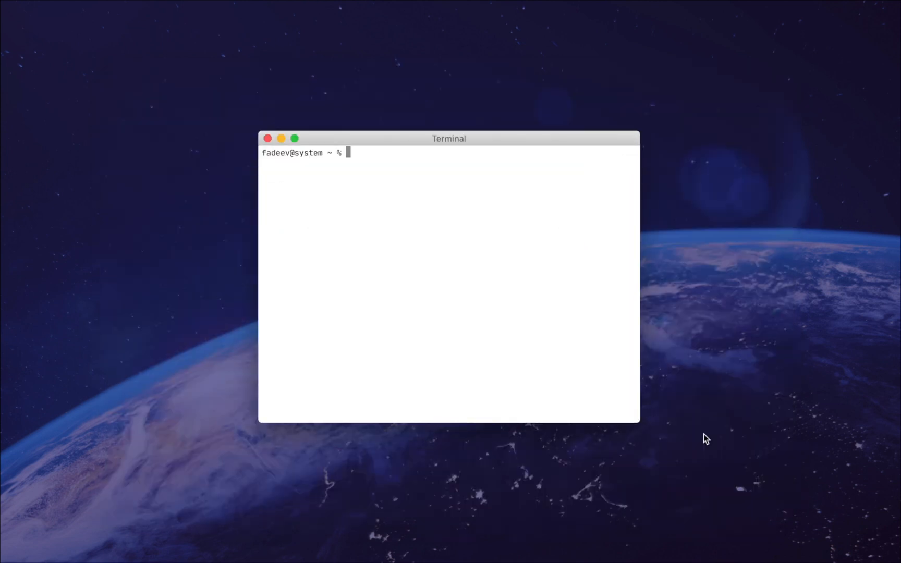
Scaffold the app with 'starport app github.com/blackbeard/jollyroger'
text(starport a)
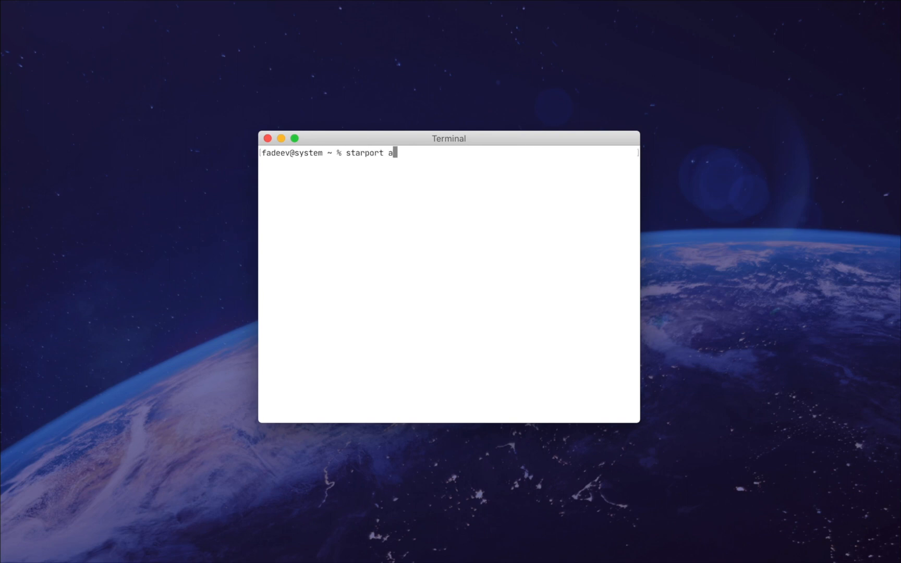
text(pp github.com/)
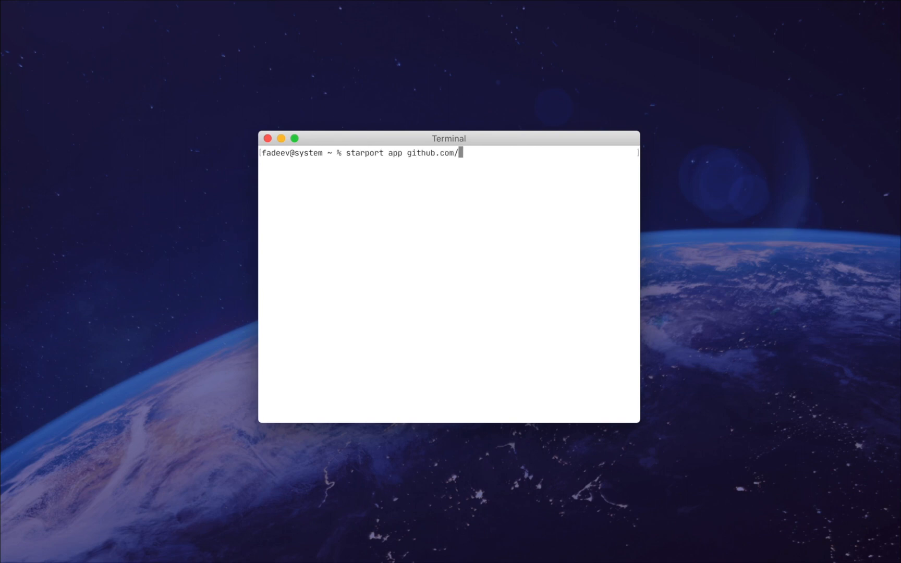
text(blackbeard/)
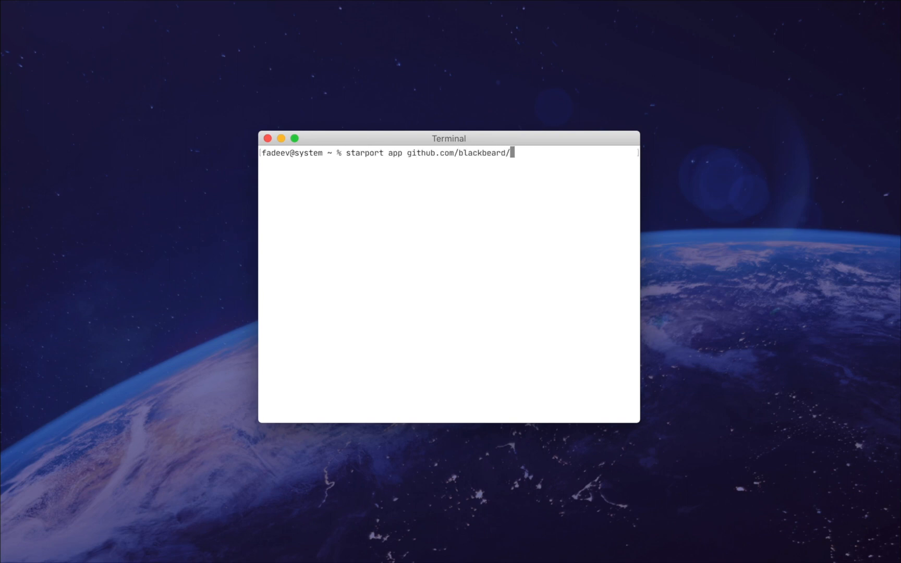
text(jollyroge)
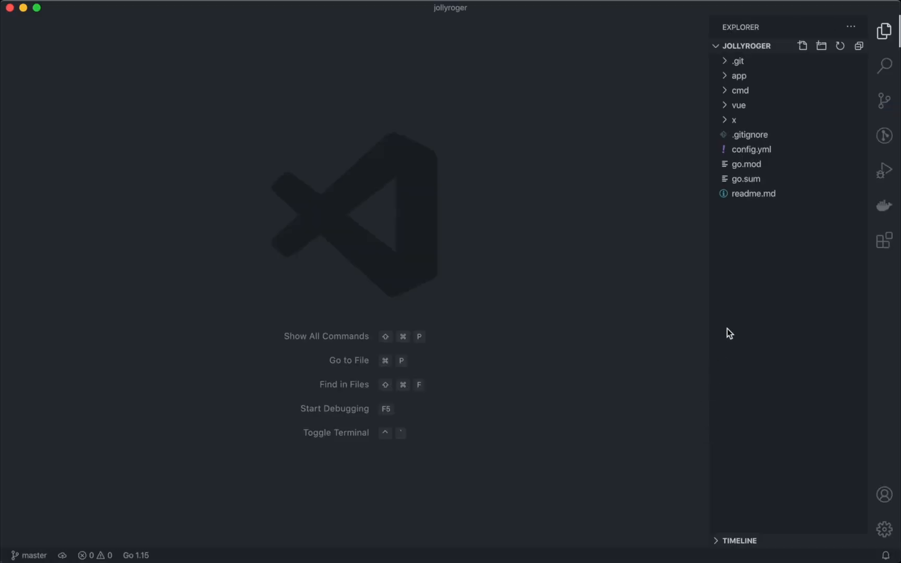
In config.yml rename the first account to blackbeard and give it escudo coins
click(751, 149)
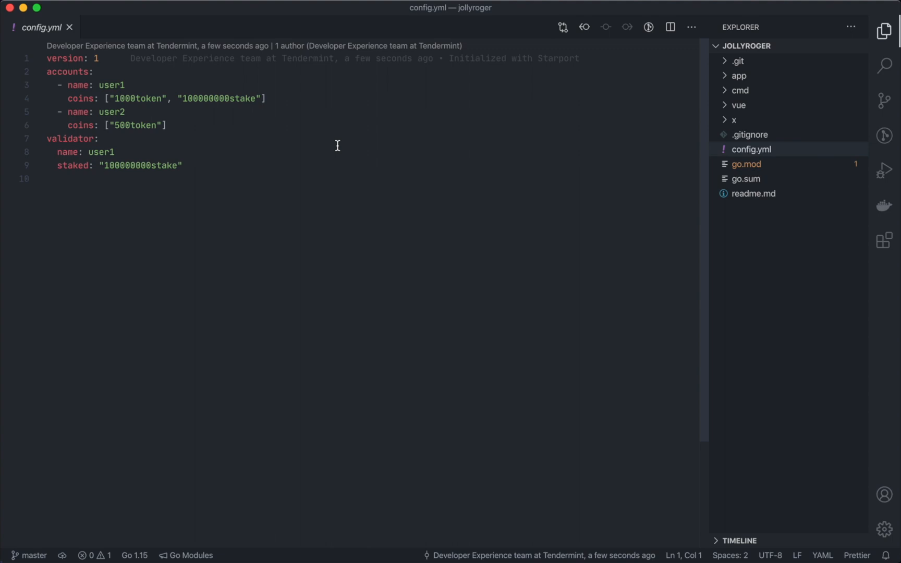
mouse_move(114, 85)
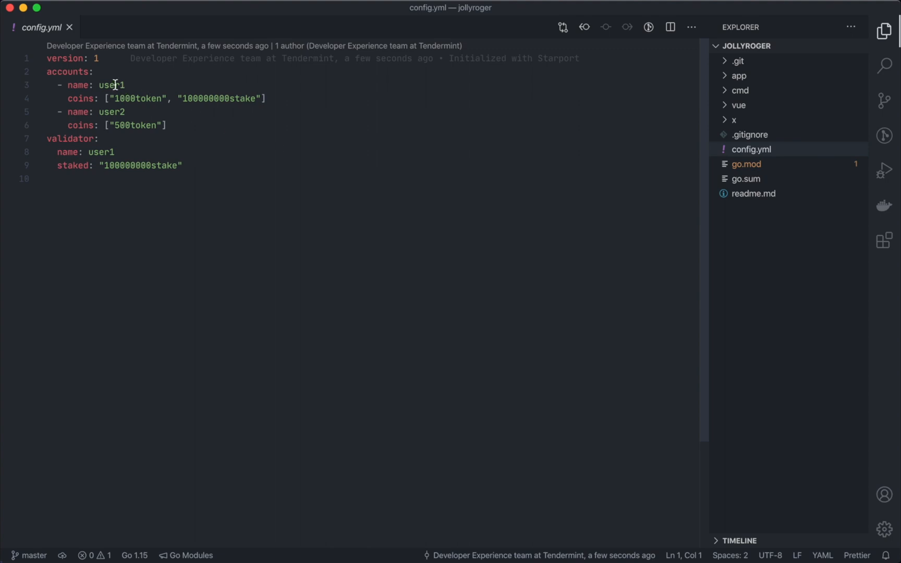
text(blackb)
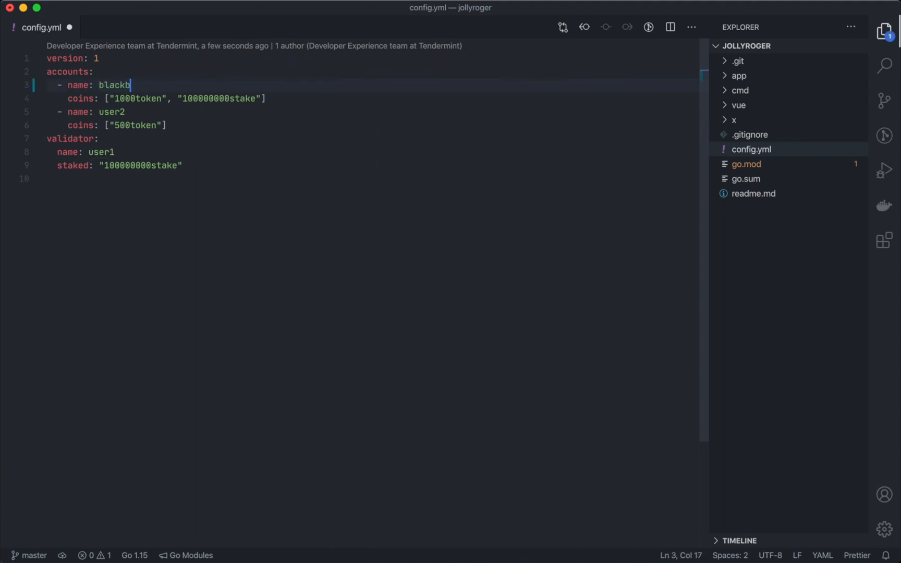
text(eard)
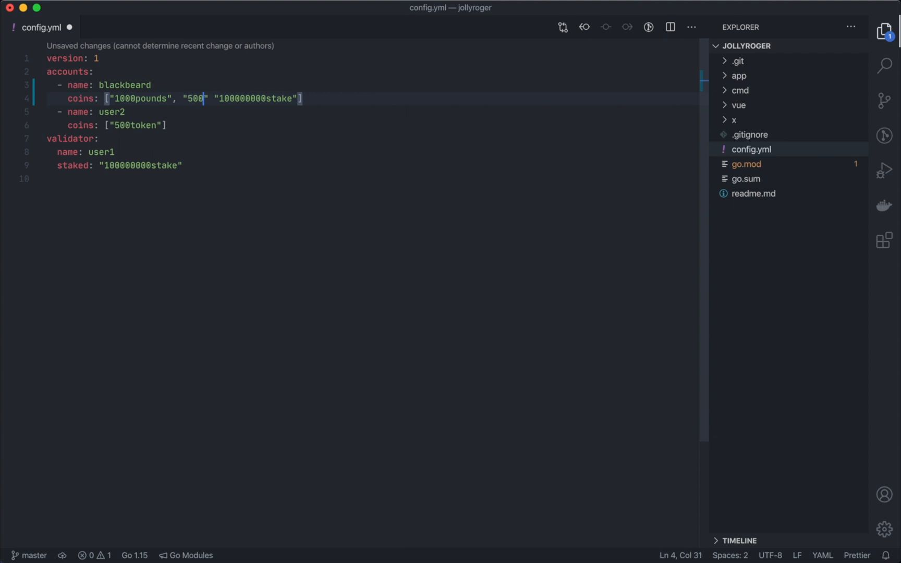
text(escudo)
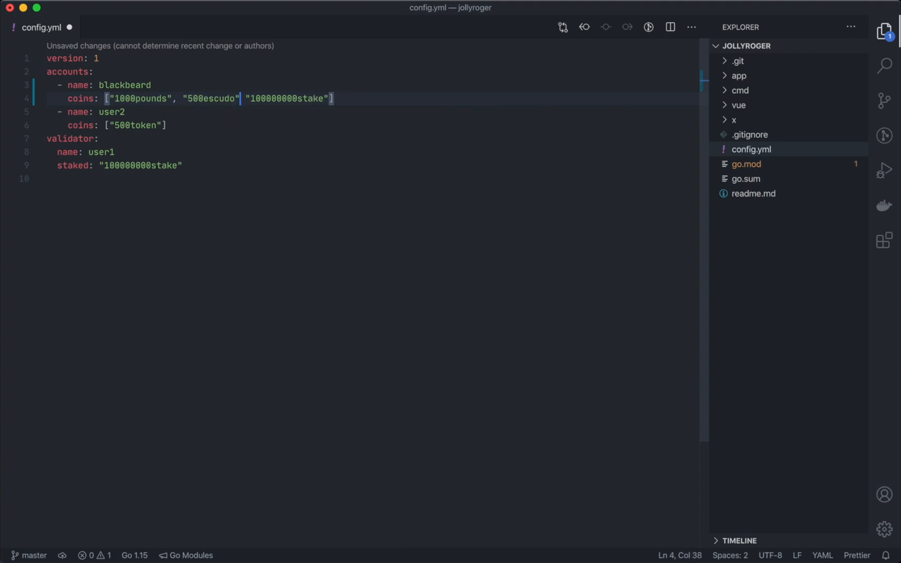
text(,)
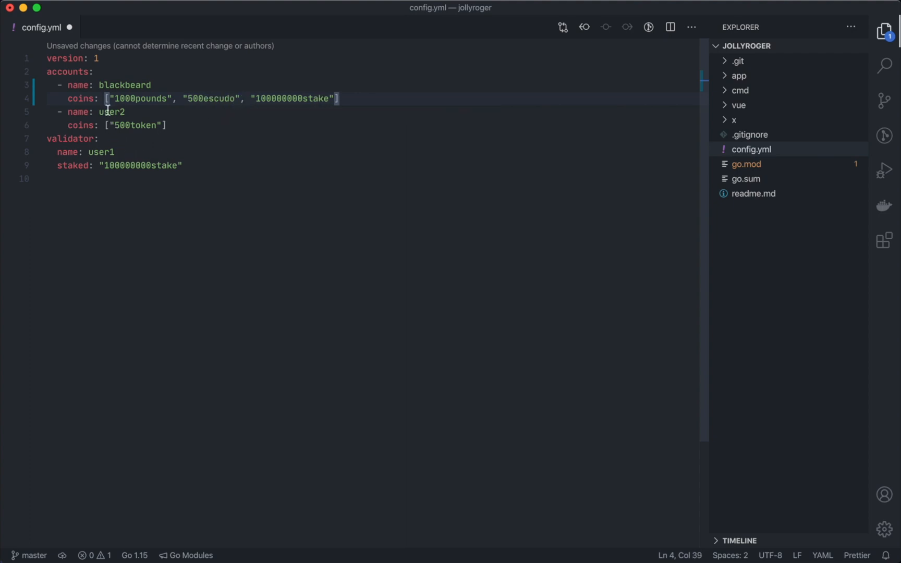
Rename the second account to bob and set the validator name to blackbeard
double_click(112, 111)
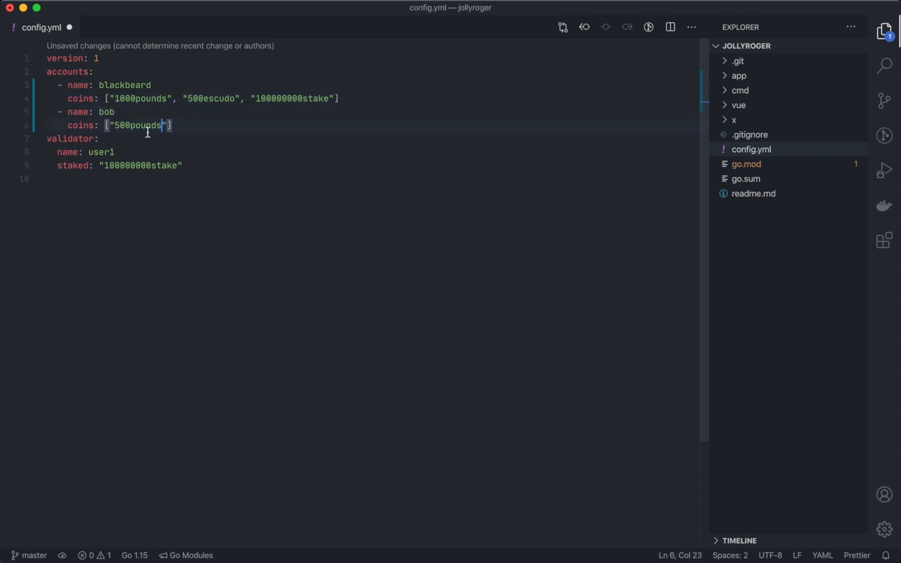
double_click(101, 152)
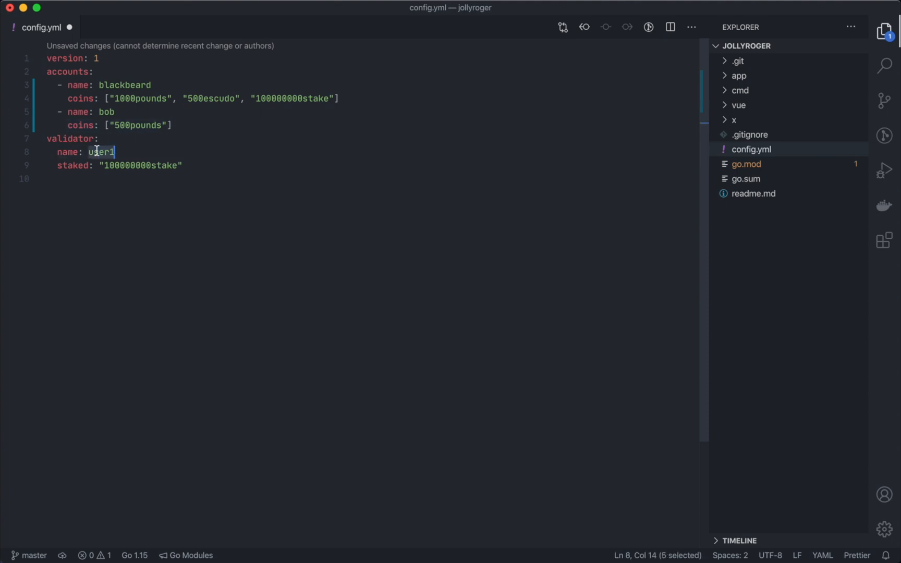
text(blackbeard)
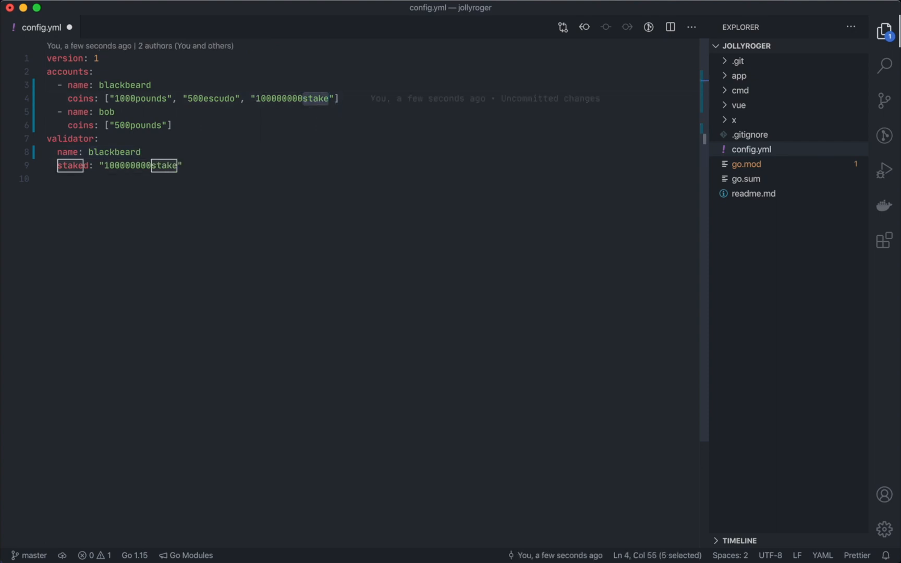
Give blackbeard argh coins and replace the validator's stake denom with argh
text(argh)
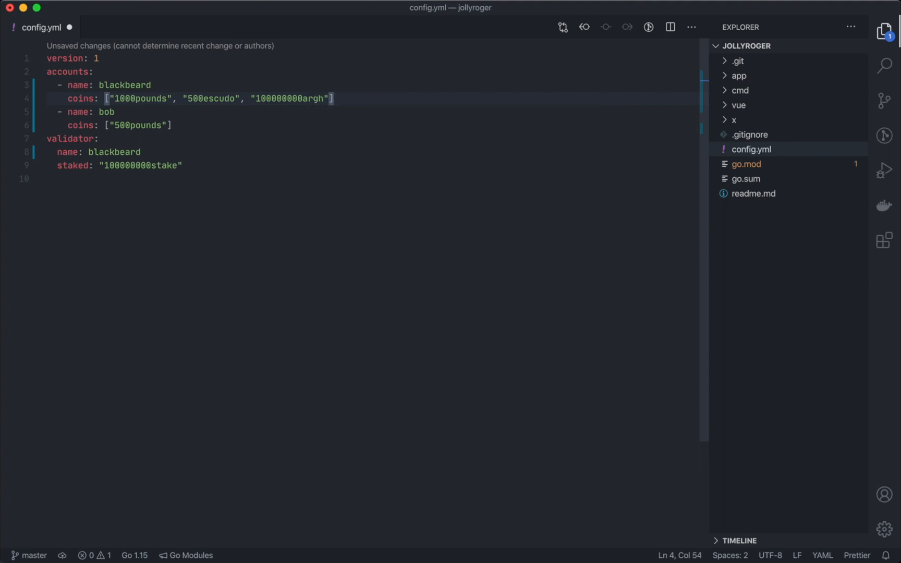
double_click(141, 165)
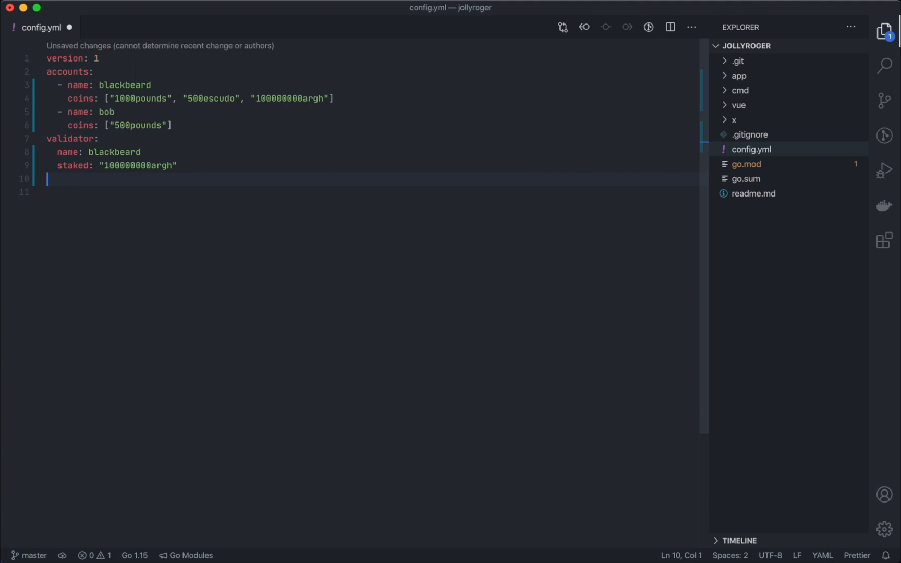
Add genesis > app_state > staking > params > bond_denom: "argh" to config.yml
text(genesis:)
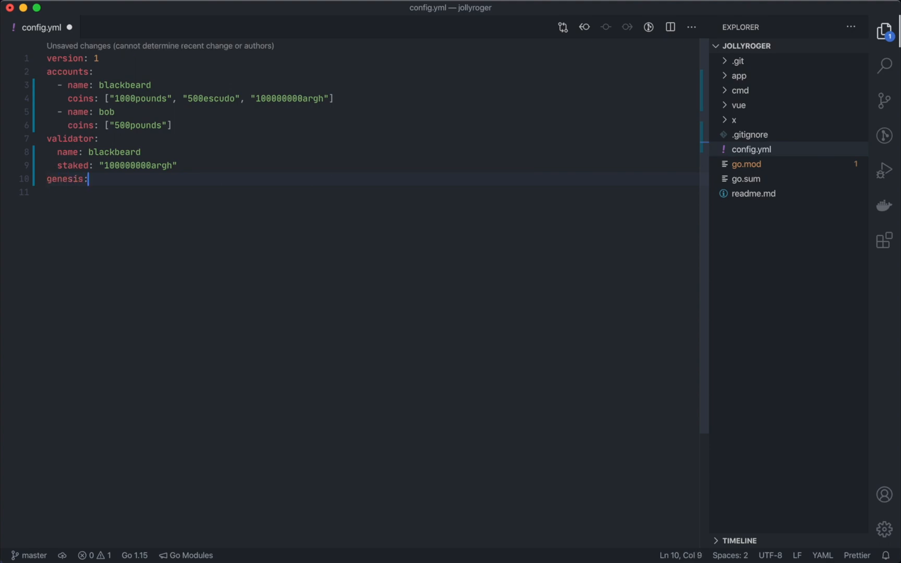
text(app_s)
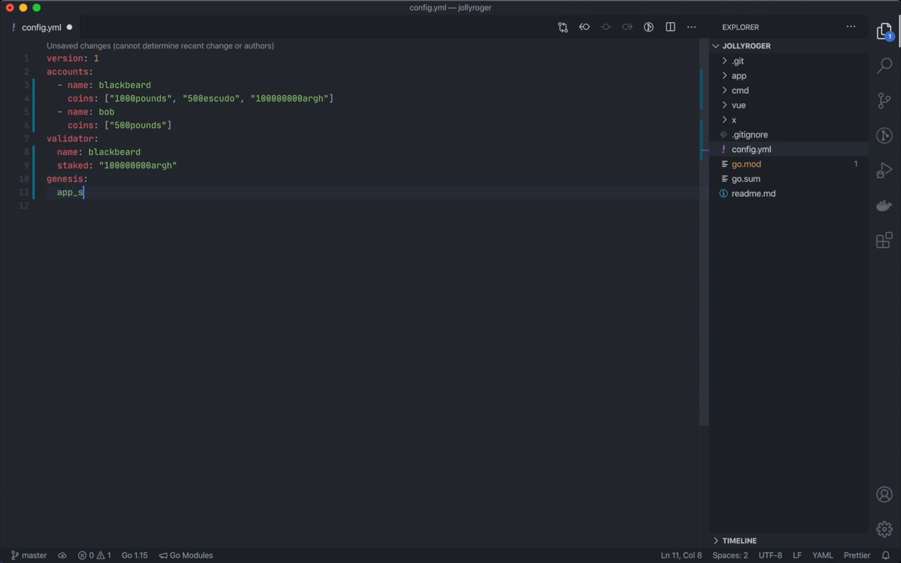
text(tate:)
text(para)
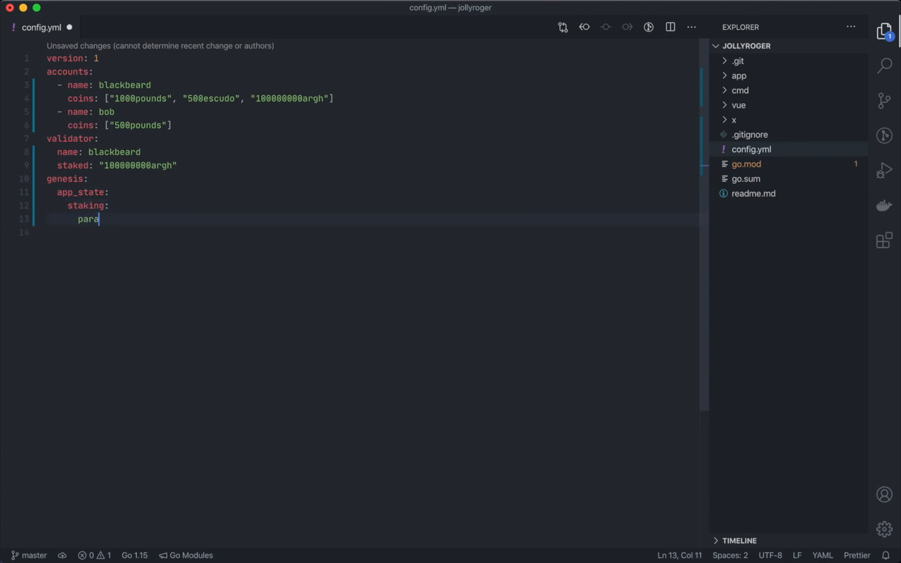
text(ms:)
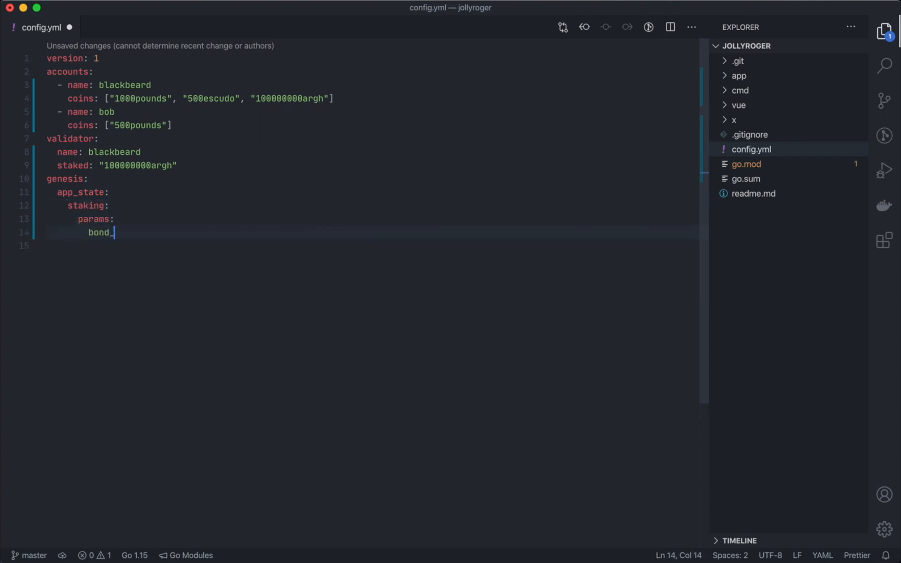
text(denom: "arg")
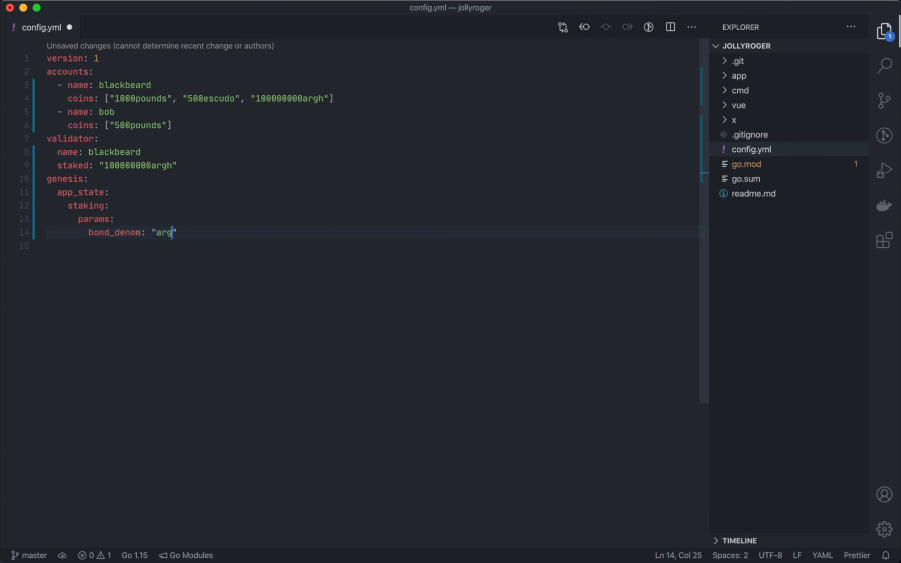
text(h)
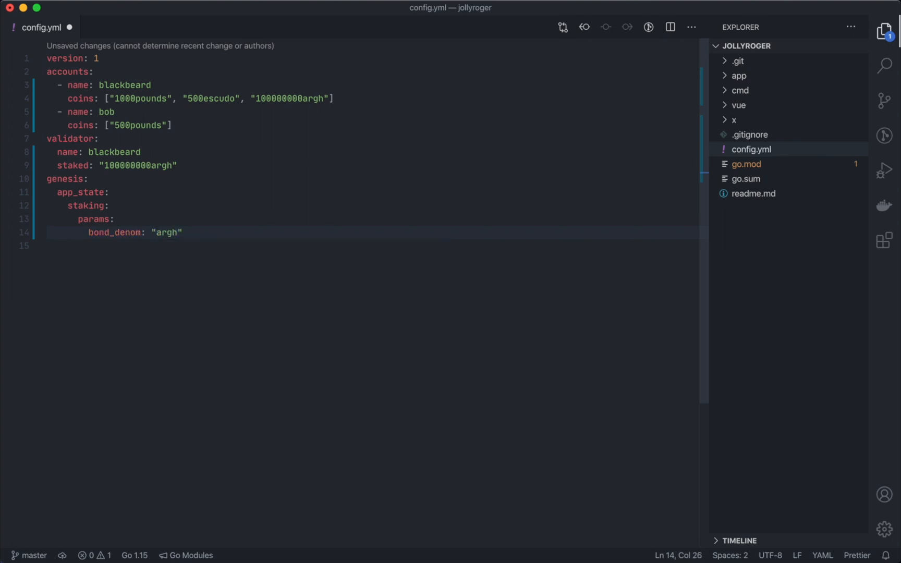
Run 'starport serve --verbose' in the integrated terminal to build and start the chain
key(ctrl+`)
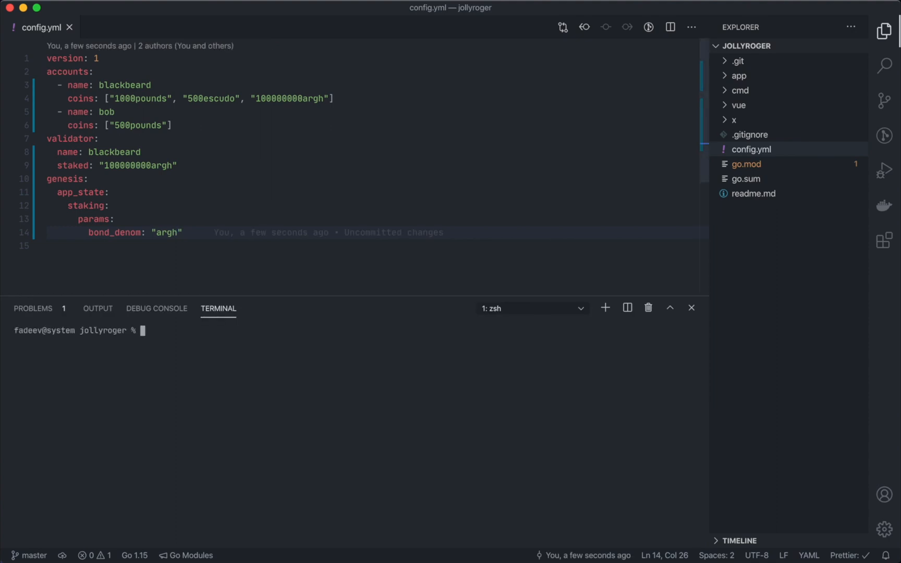
text(starport se)
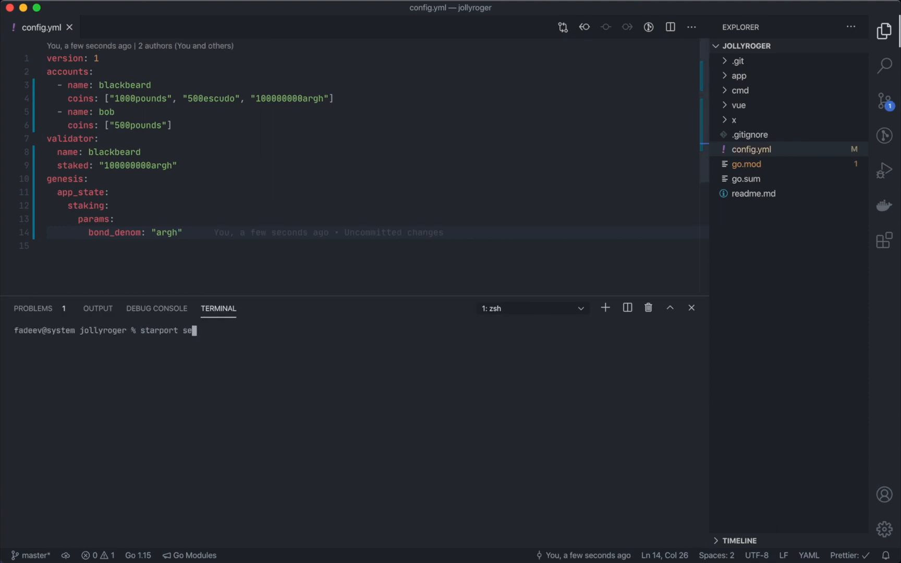
text(rve --ver)
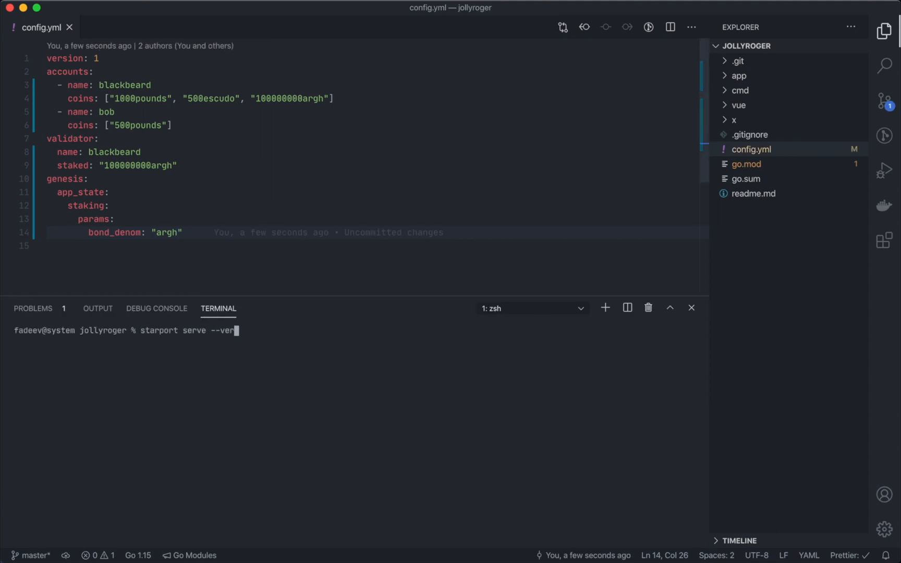
text(bose)
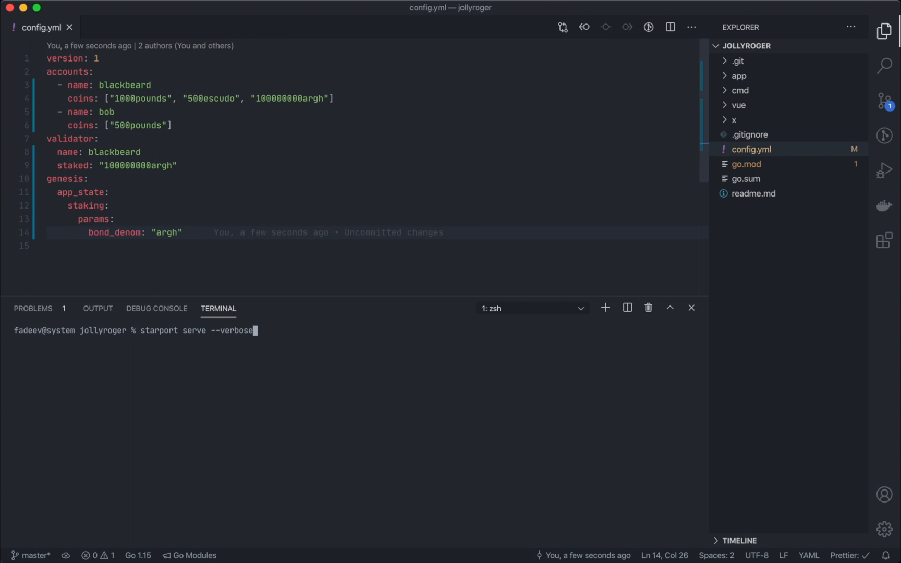
key(Return)
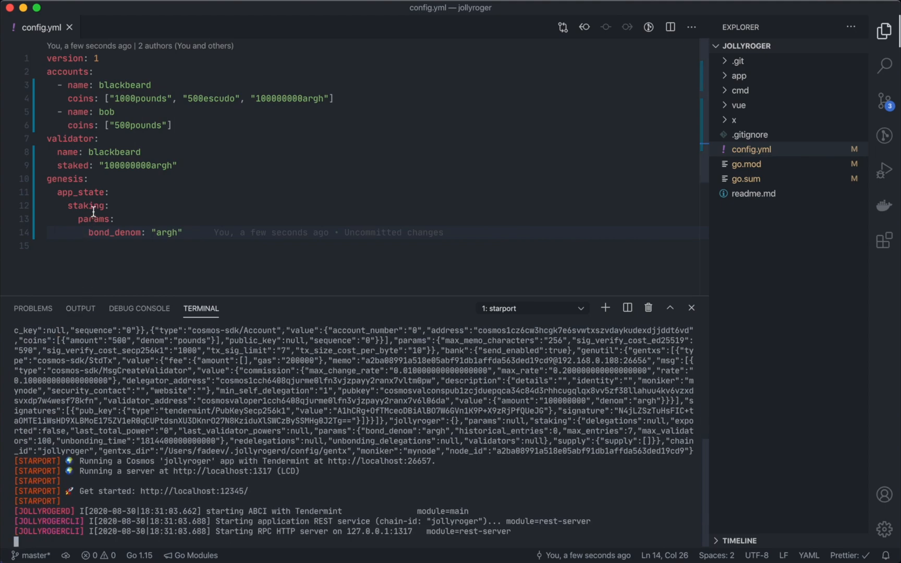
Add chain_id: "jollyroger" under genesis in config.yml
key(Enter)
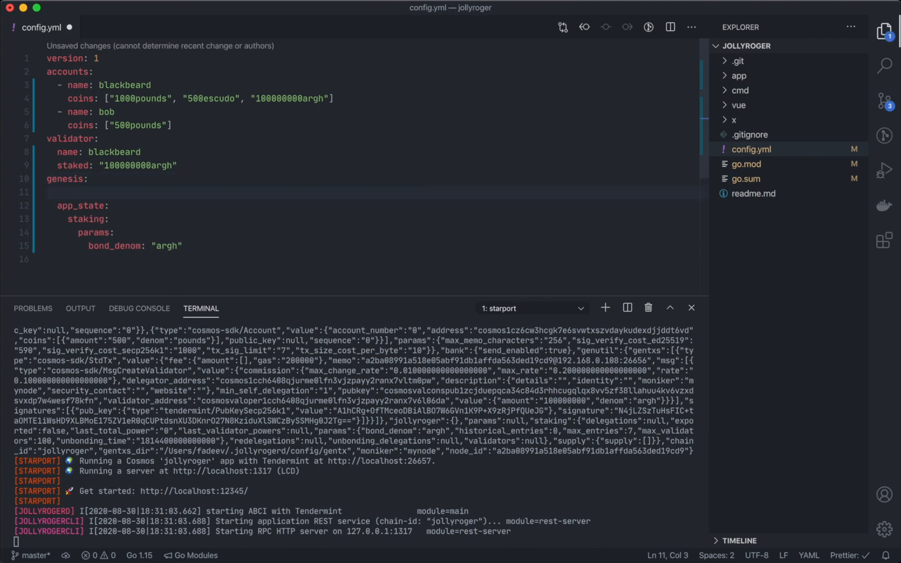
text(chain_id:)
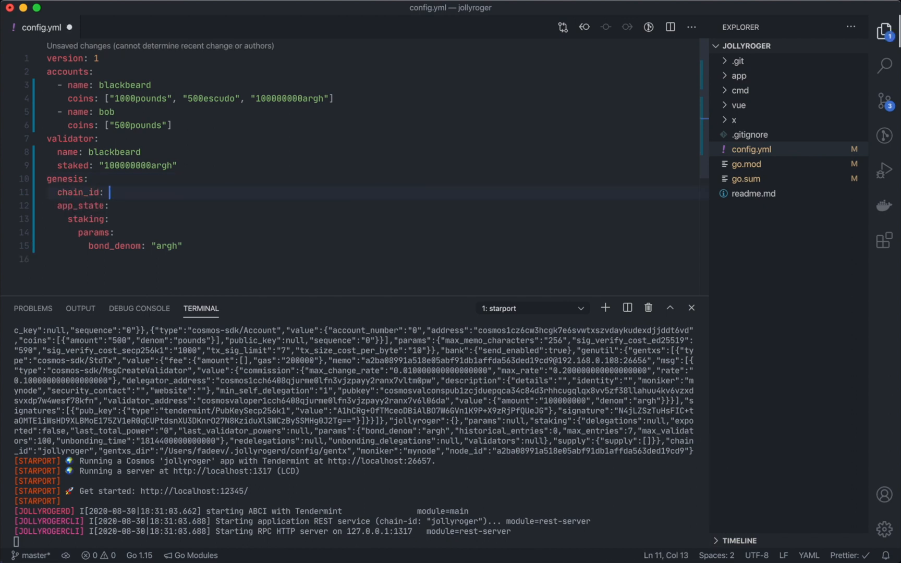
text("")
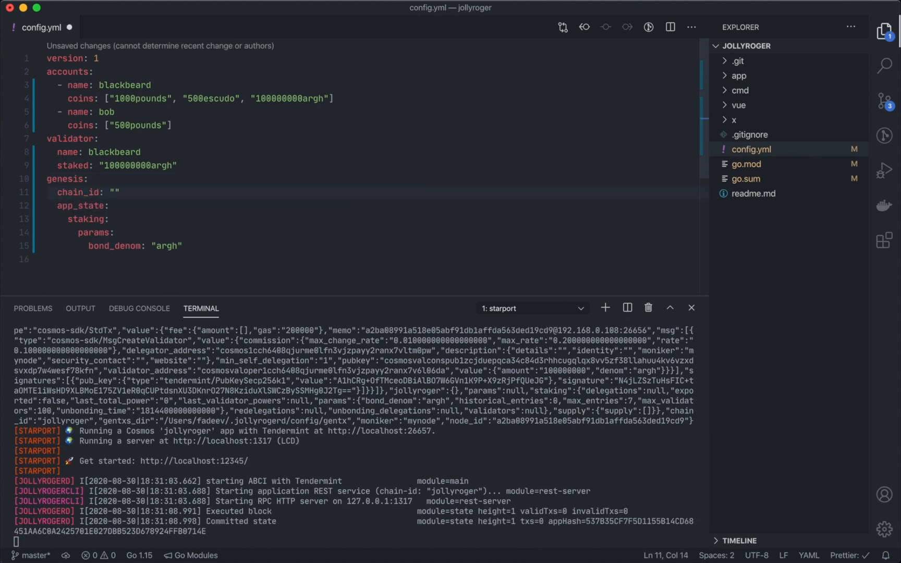
text(jollyroger)
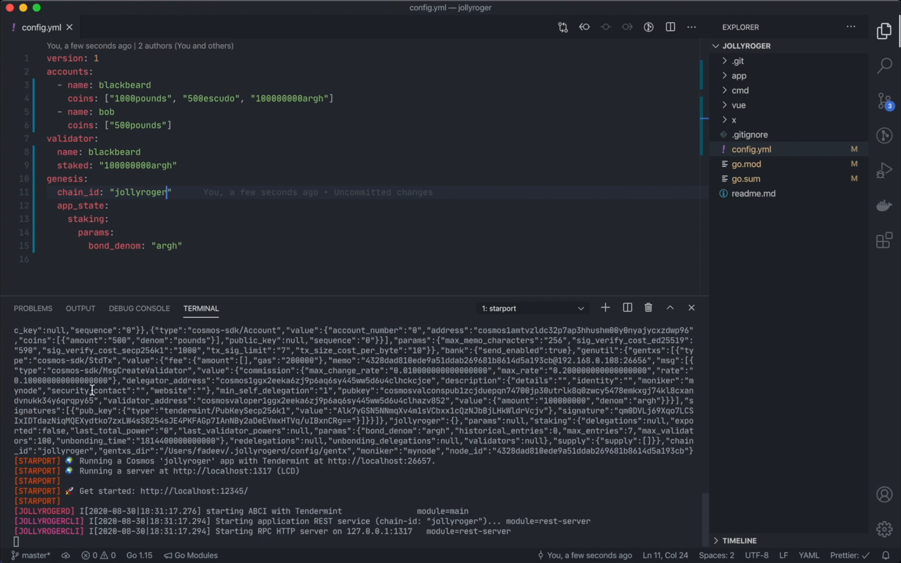
mouse_move(227, 318)
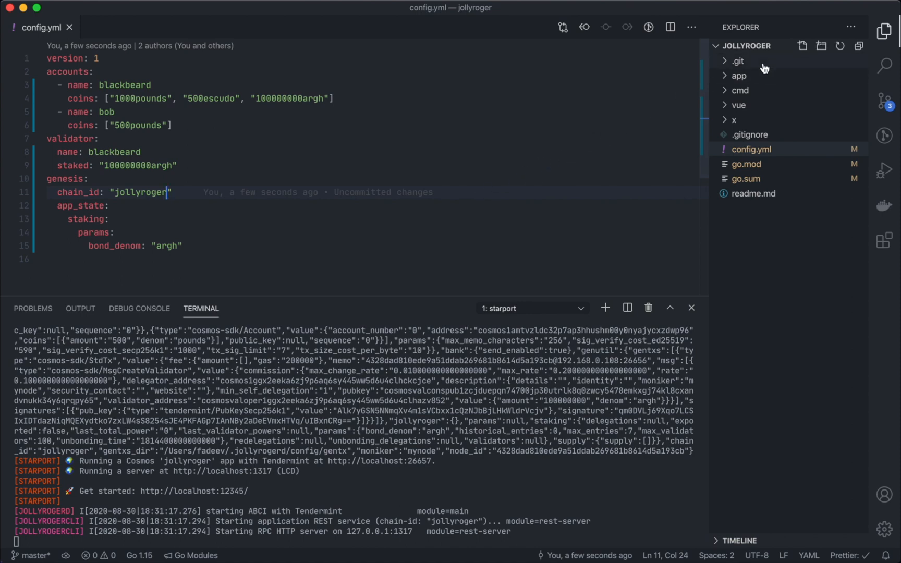
In app/prefix.go replace the AccountAddressPrefix value "cosmos" with "pirate"
click(740, 75)
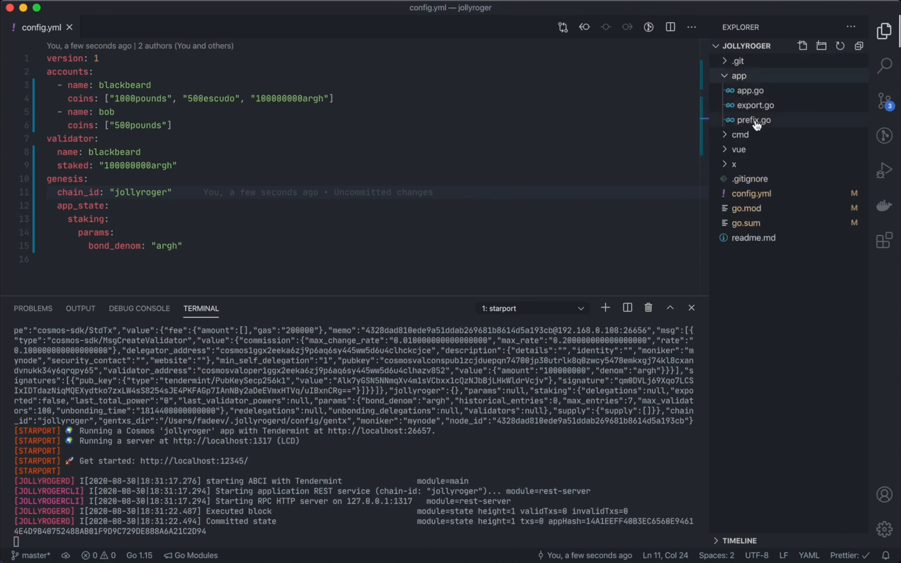
click(751, 120)
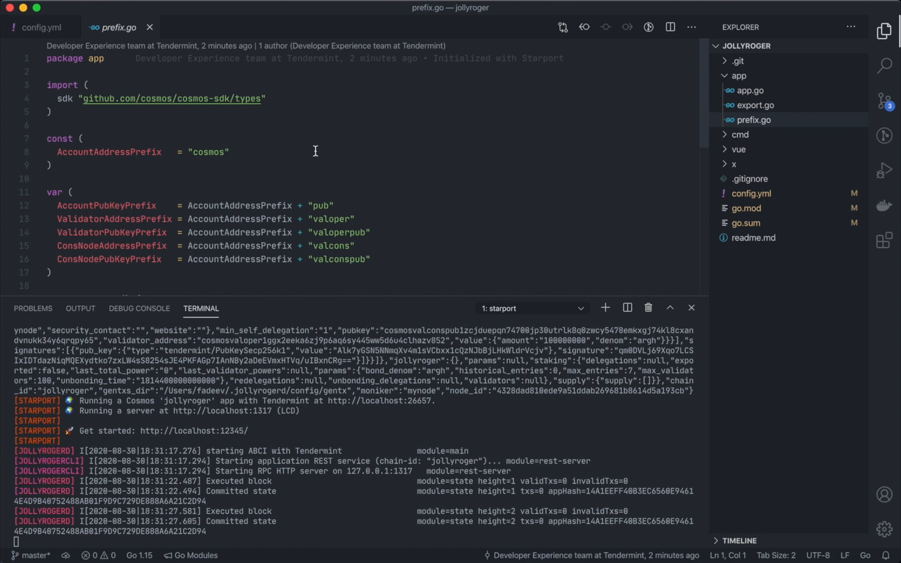
click(188, 151)
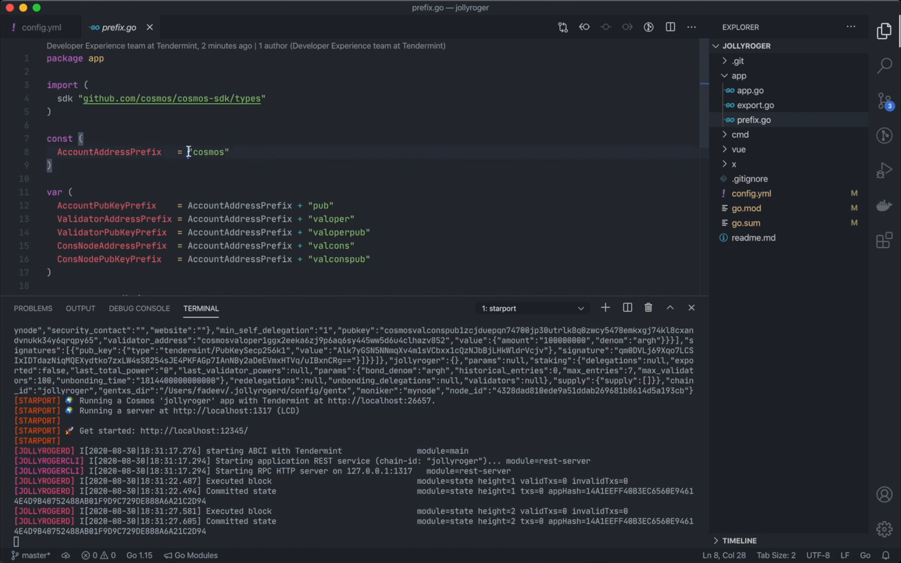
text(pira)
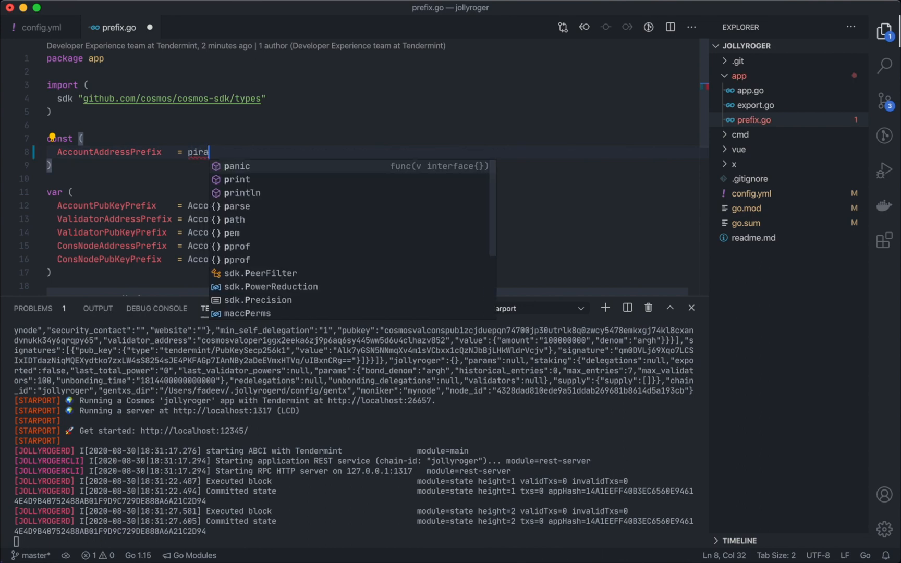
text(te")
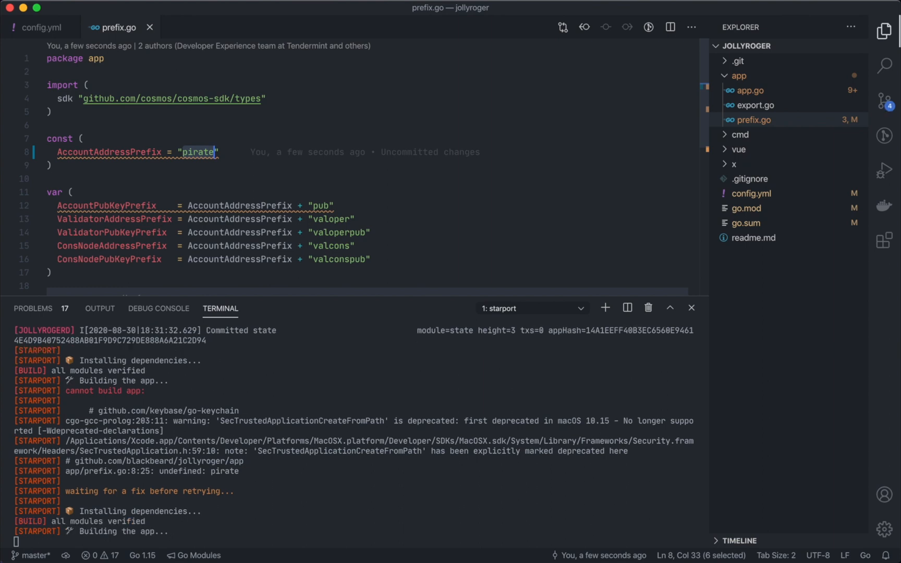
mouse_move(266, 352)
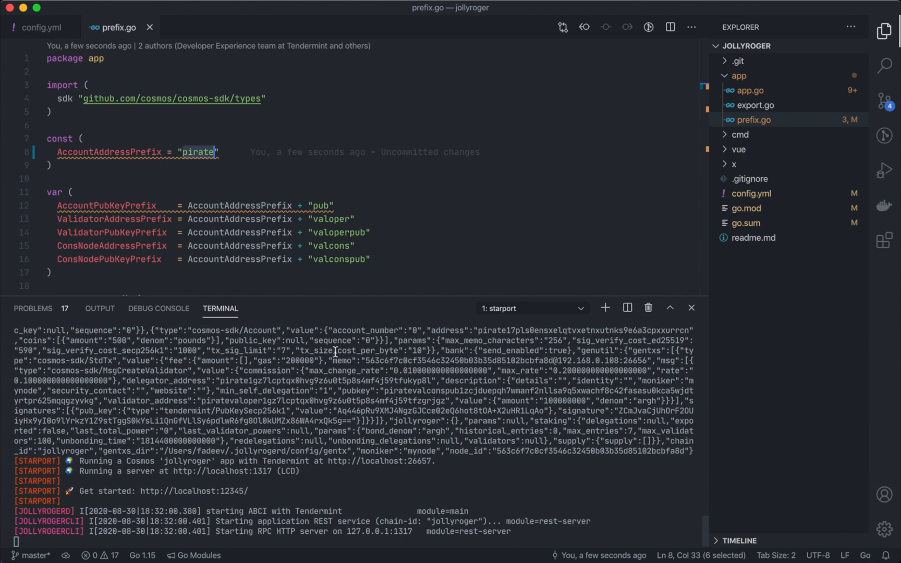
In a new terminal run 'jollyrogercli keys list' and query blackbeard's account balances
click(605, 308)
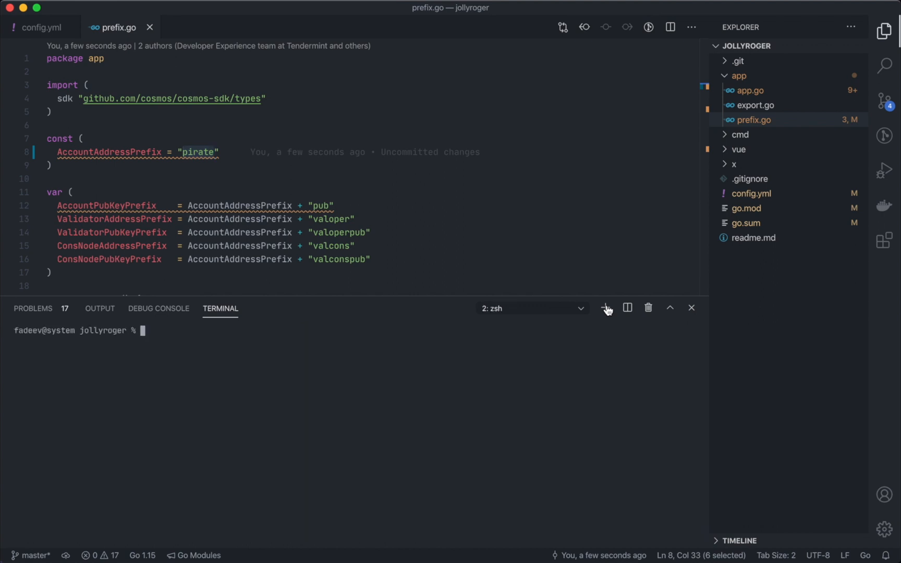
text(jollyroger)
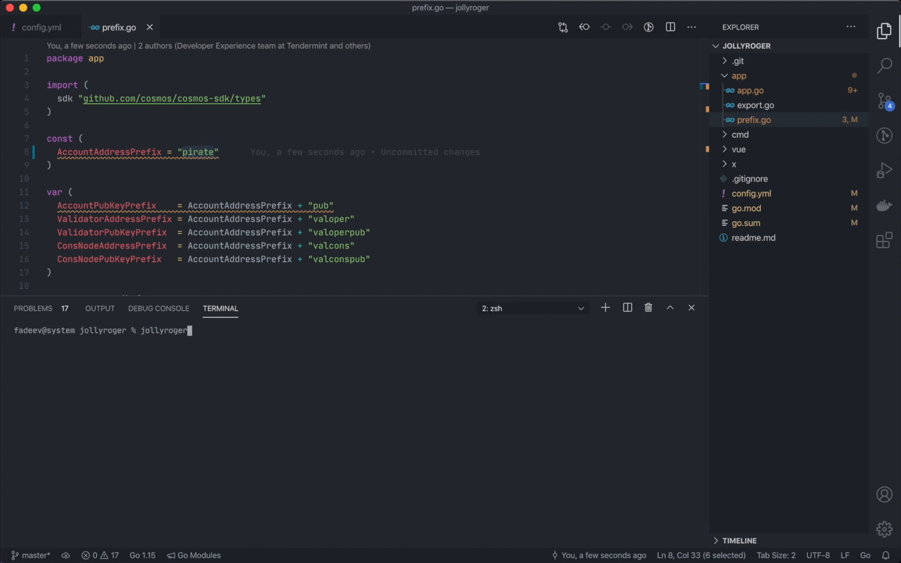
text(cli keys list)
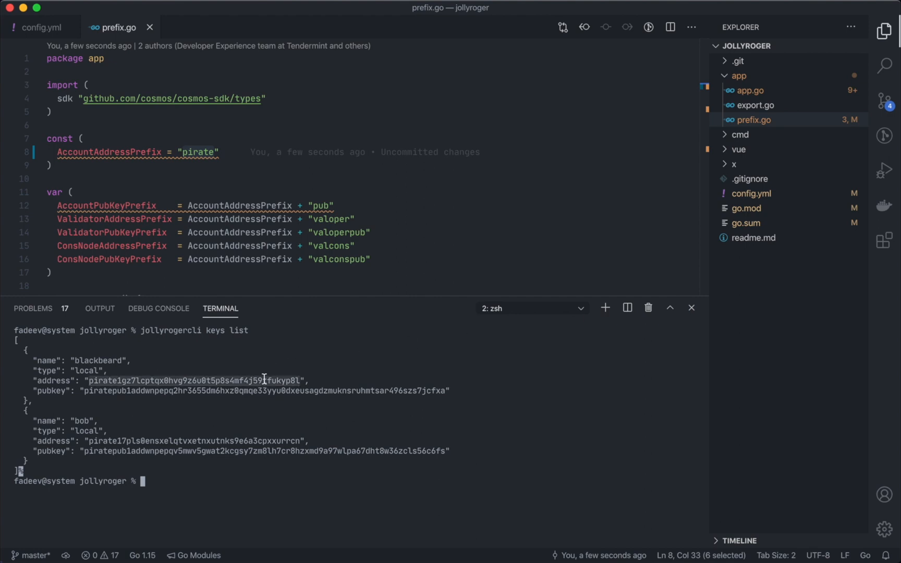
text(jollyrogercli q account)
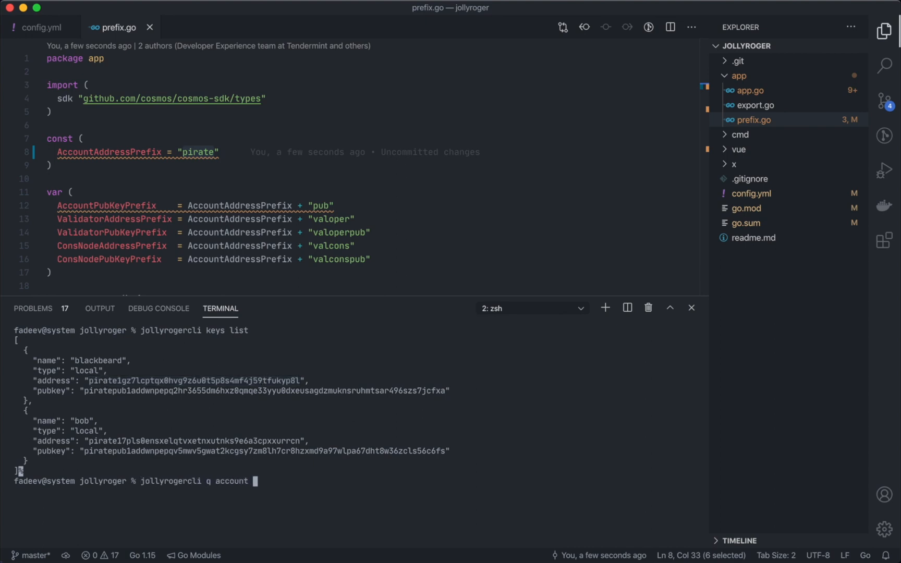
key(Enter)
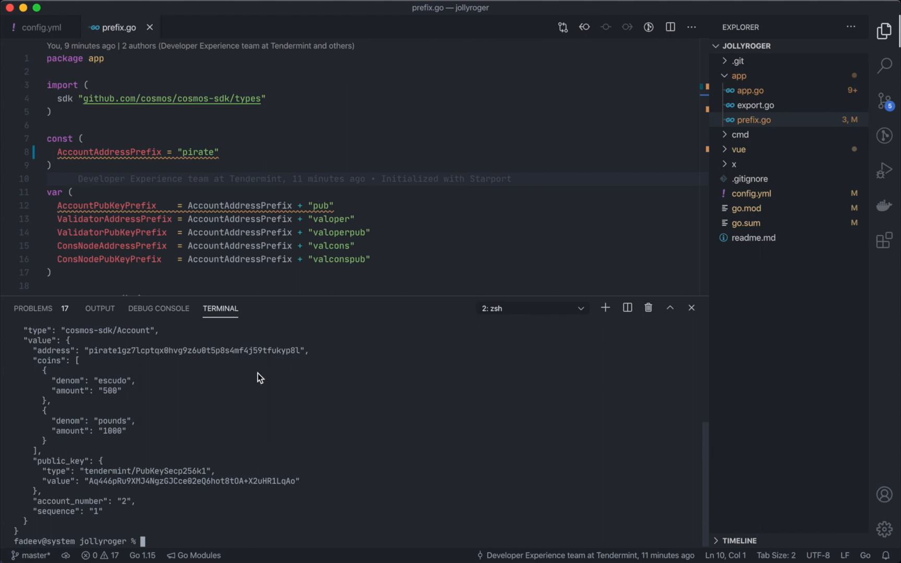
mouse_move(118, 354)
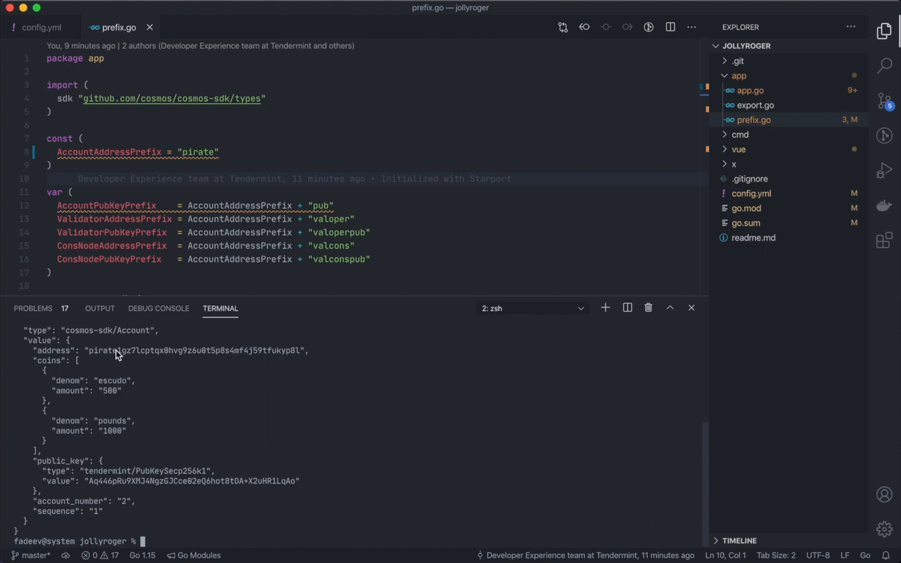
mouse_move(125, 399)
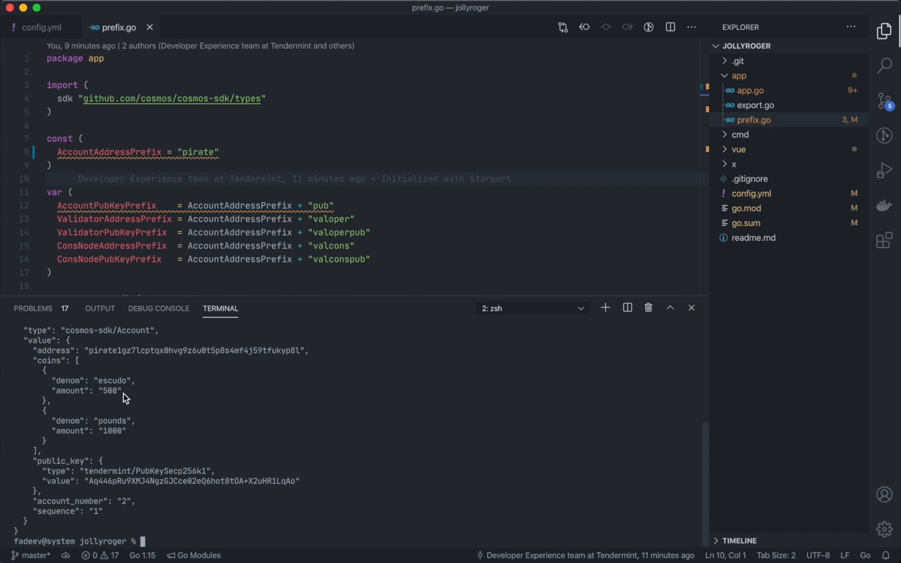
click(883, 65)
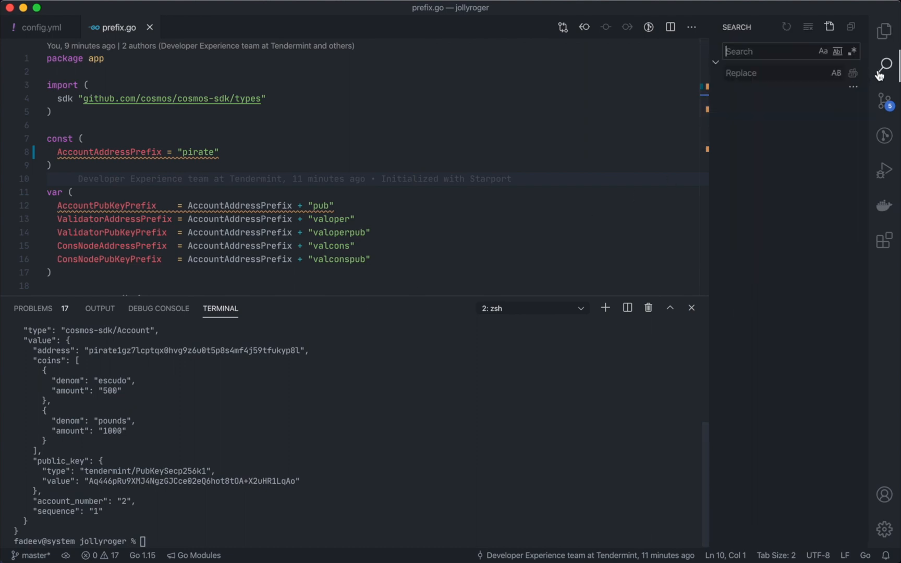